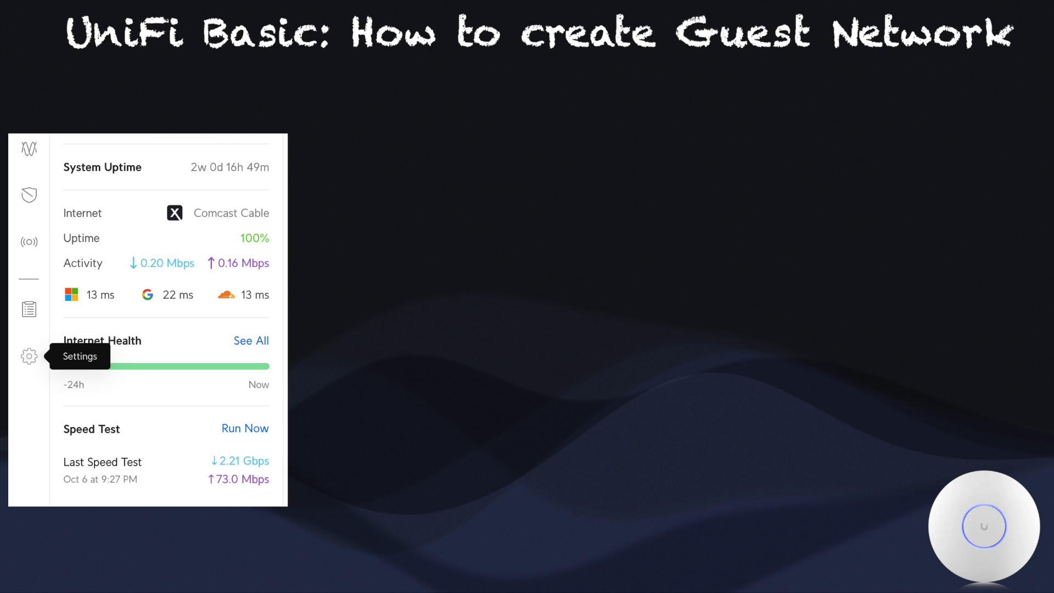
Start a new WiFi named Guest WiFi on Main LAN with advanced options set to Manual.
click(29, 356)
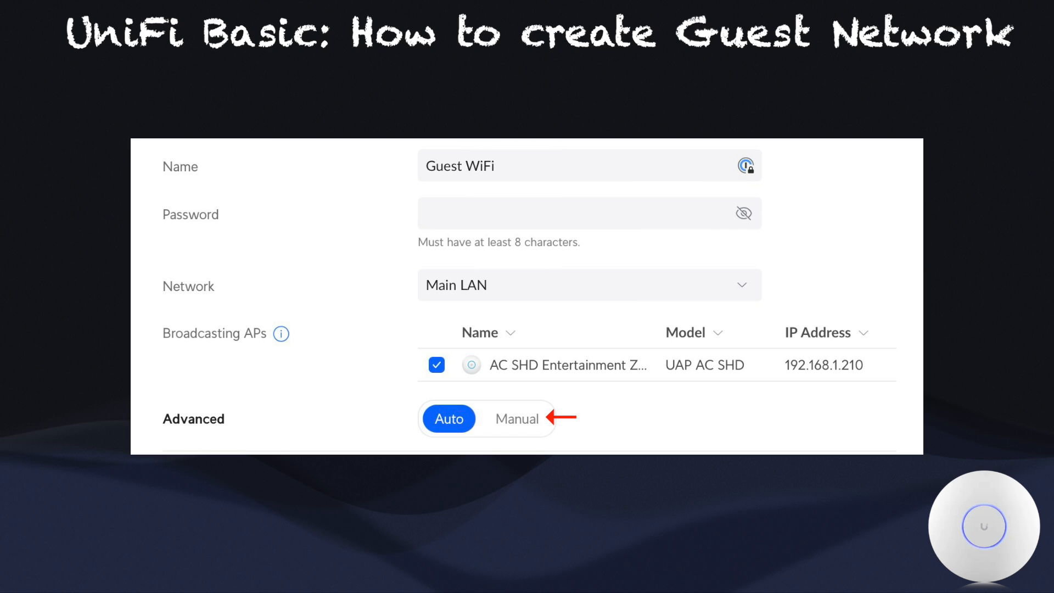
click(516, 418)
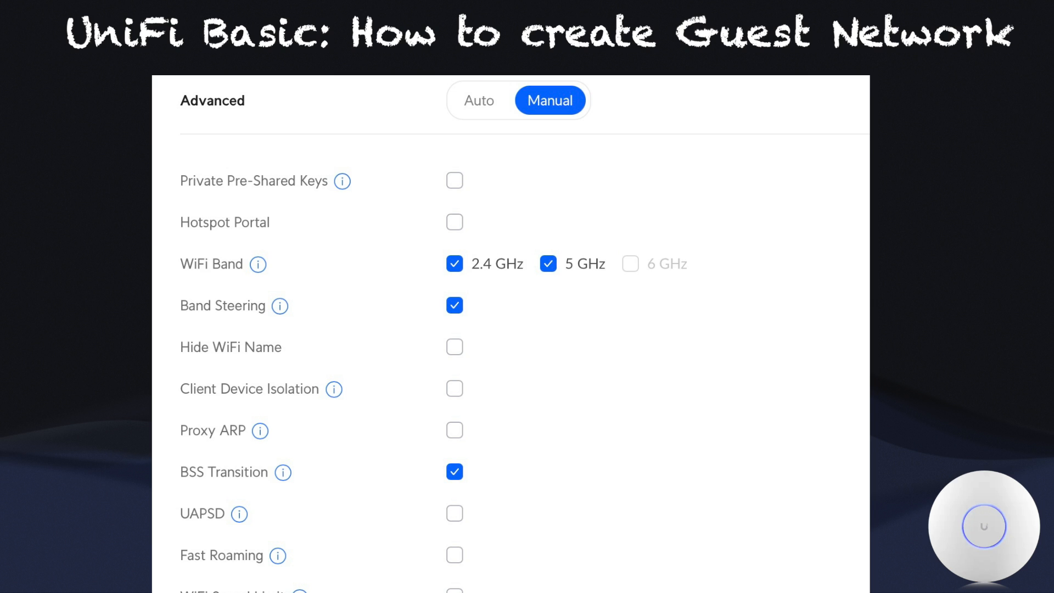
Enable the Hotspot Portal on Guest WiFi so security becomes Open.
click(455, 223)
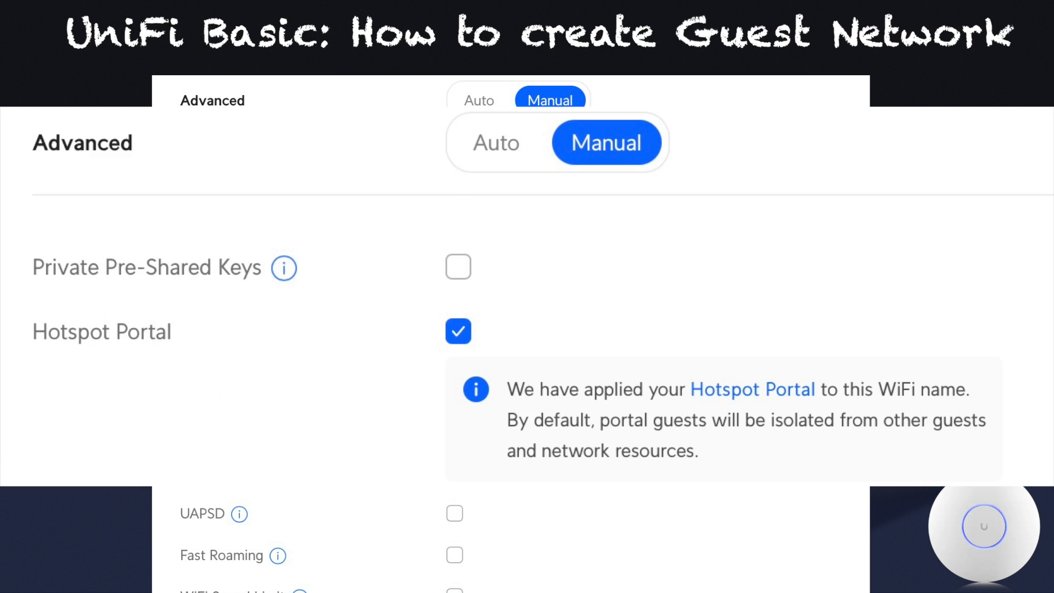
scroll(up, 3)
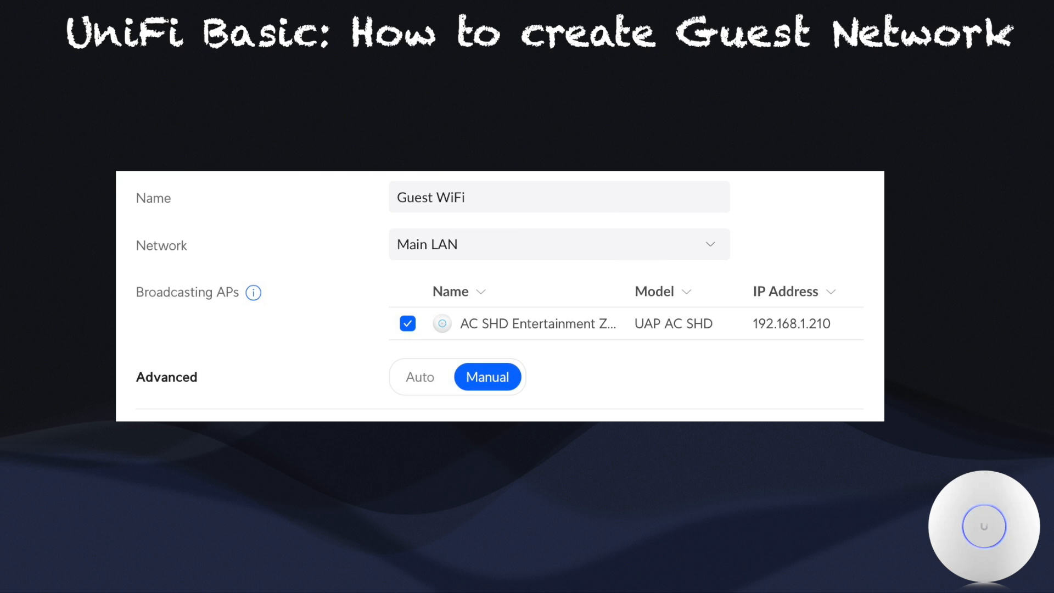
scroll(down, 3)
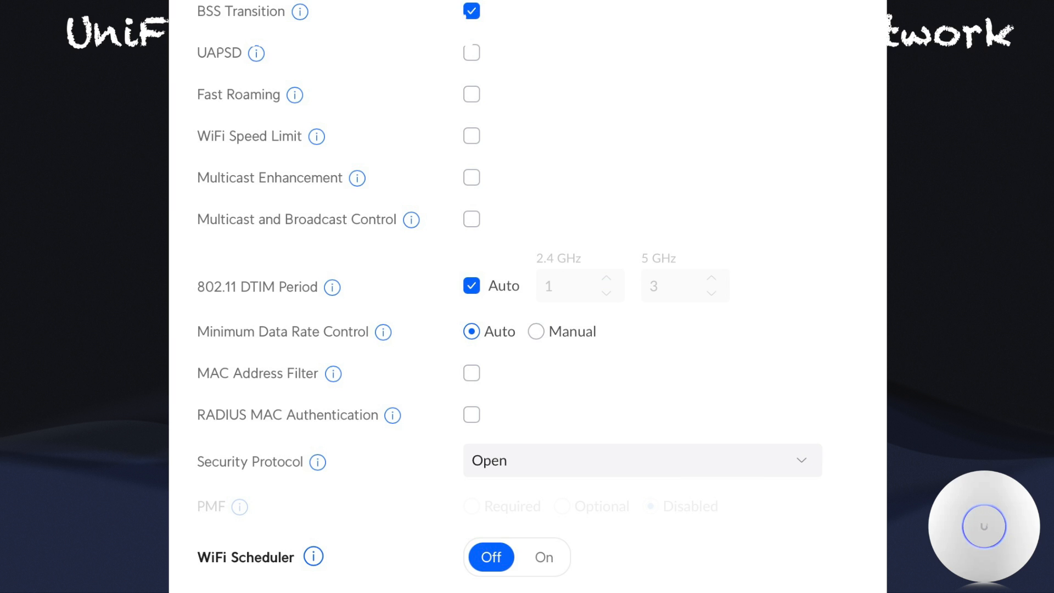
Apply the Guest WiFi with Security Protocol Open and WiFi Scheduler off.
click(639, 459)
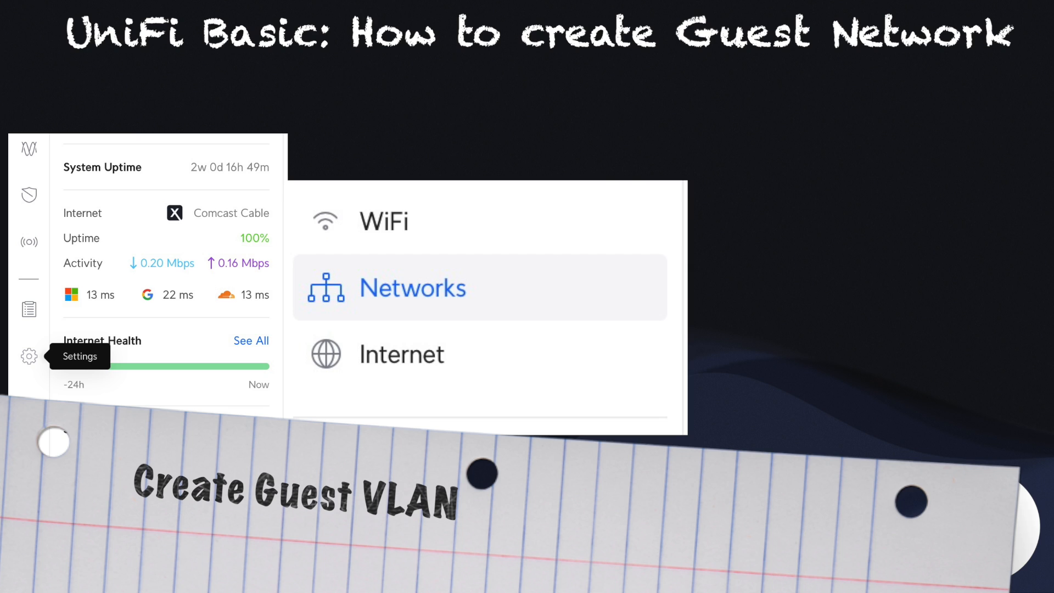
Go to the Networks settings to prepare a guest VLAN.
click(412, 287)
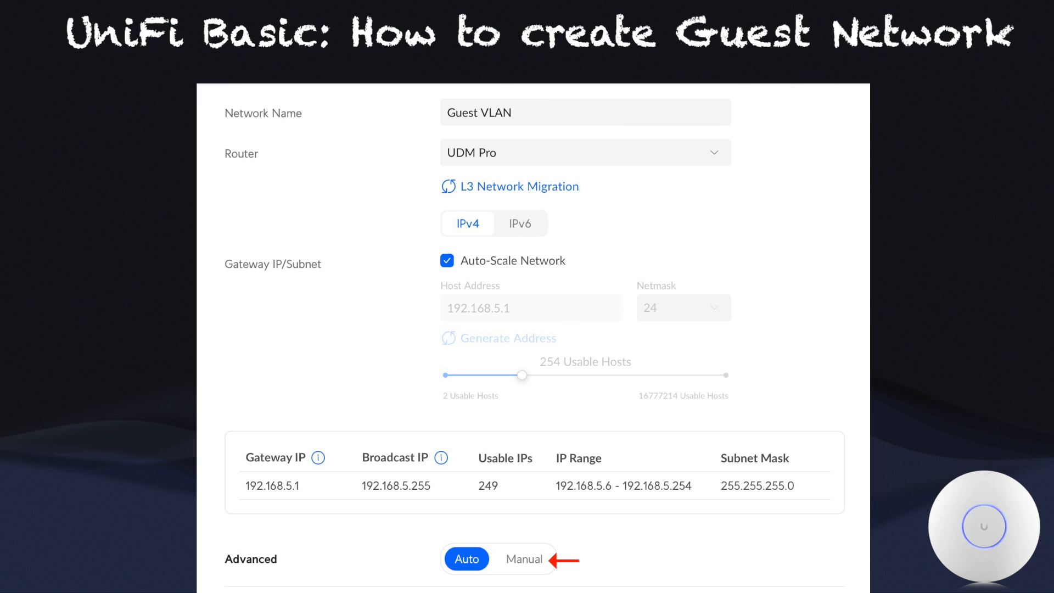
Create Guest VLAN at 192.168.5.1/24 with network isolation, then return to WiFi settings.
scroll(down, 3)
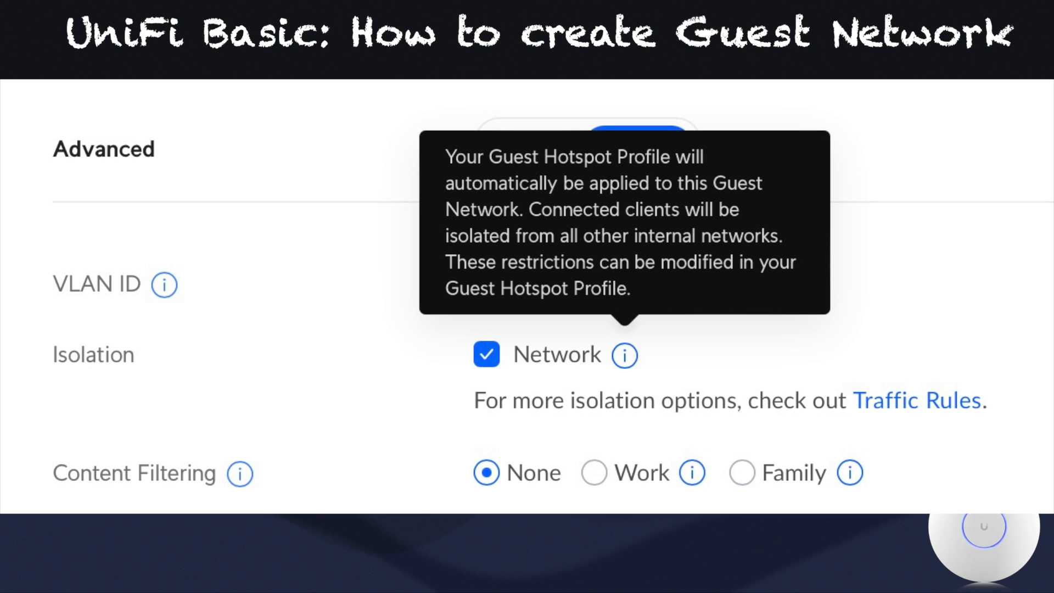
click(29, 355)
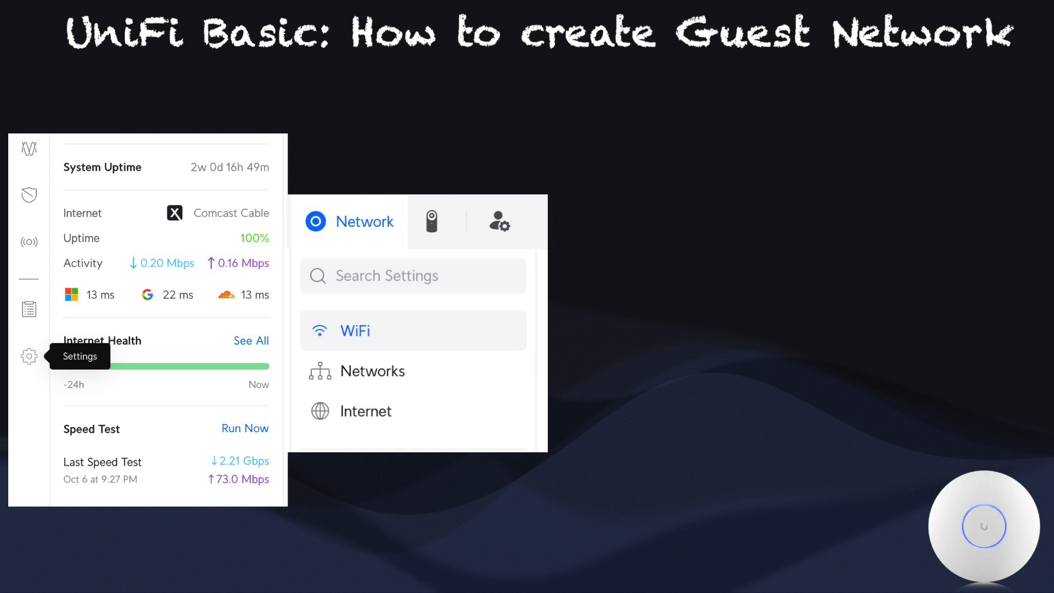
Create a second WiFi named Guest WiFi, reaching the hotspot landing page editor.
click(354, 330)
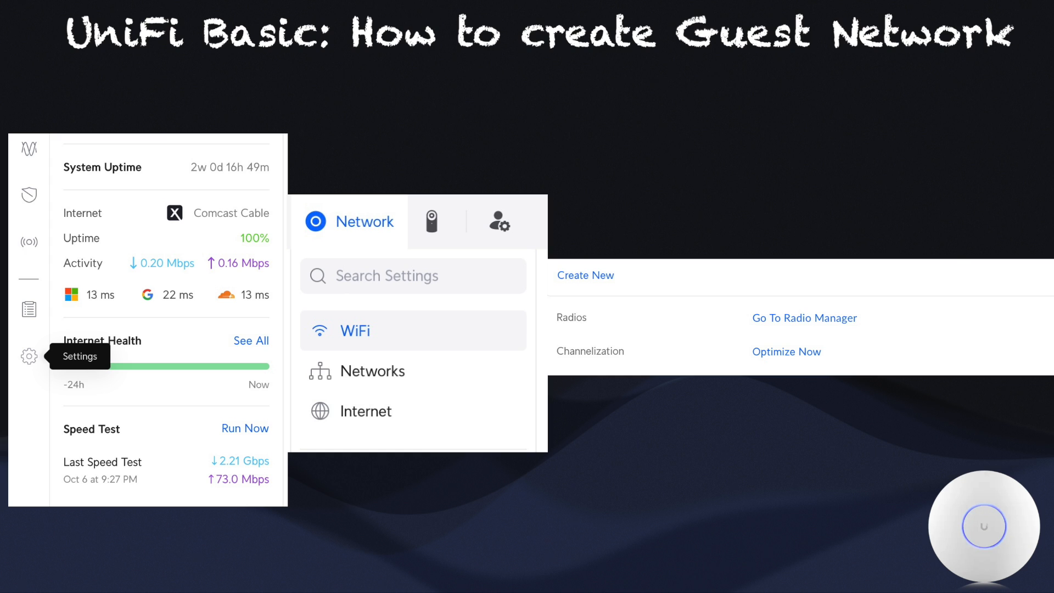
click(584, 274)
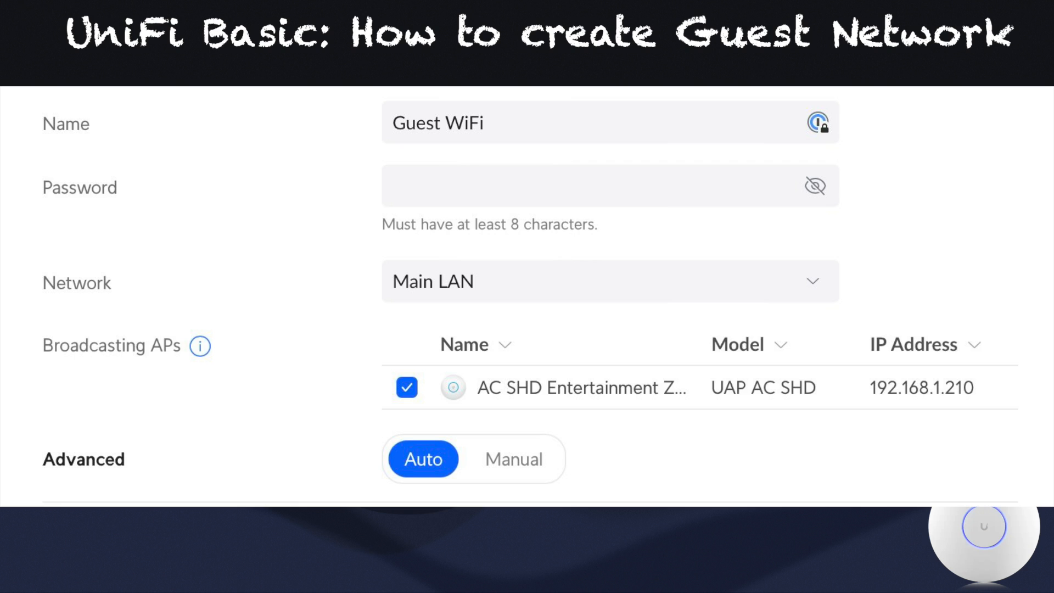
click(596, 280)
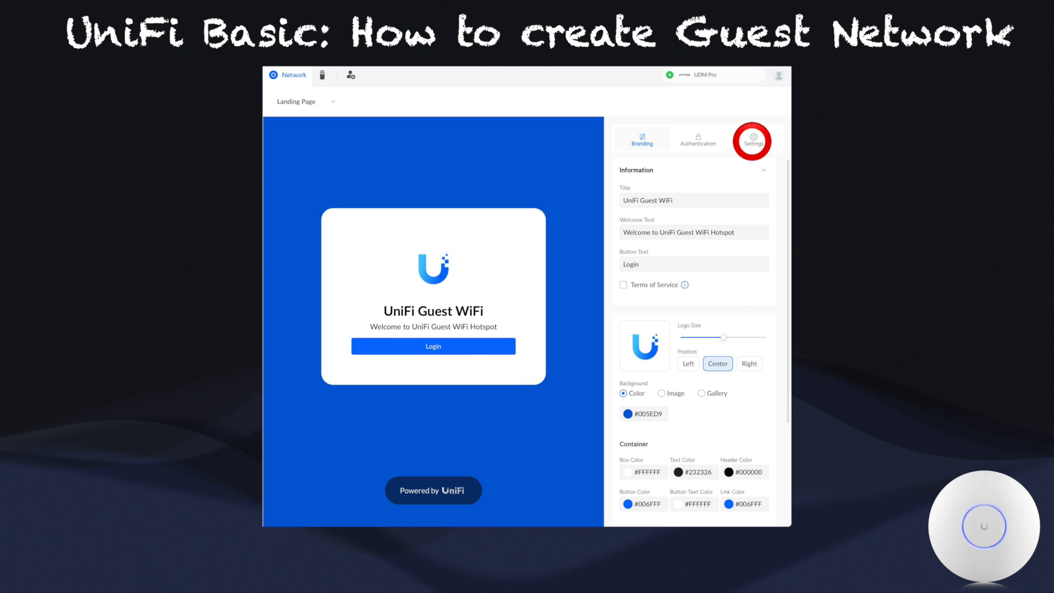
Switch the landing page editor to its Settings to disable Show Landing Page.
click(751, 141)
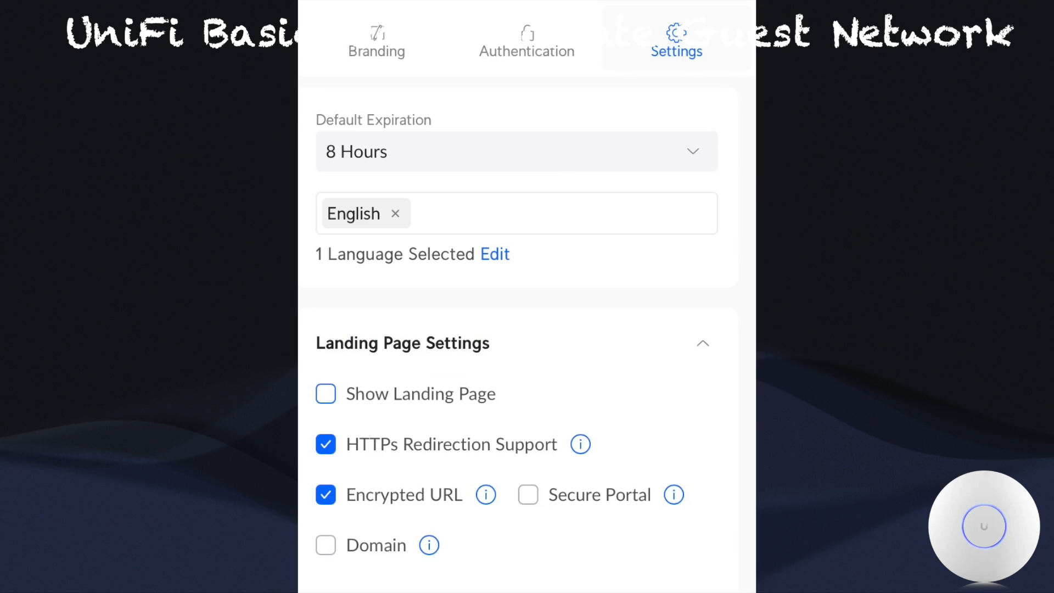